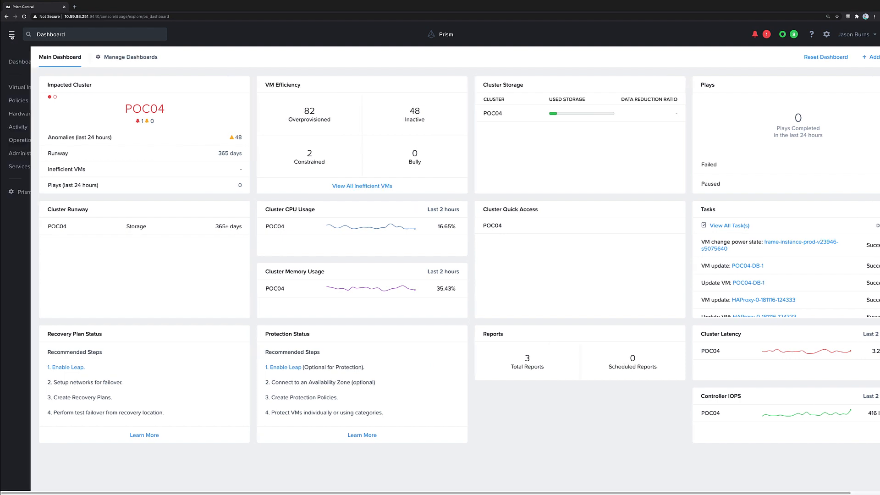
Step: Navigate from the main menu through Prism Central Settings to ID Based Security
click(11, 33)
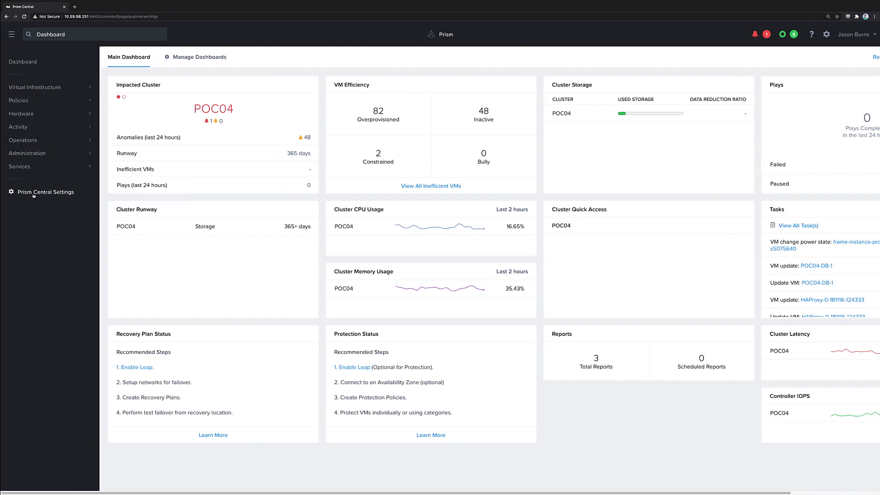
click(45, 191)
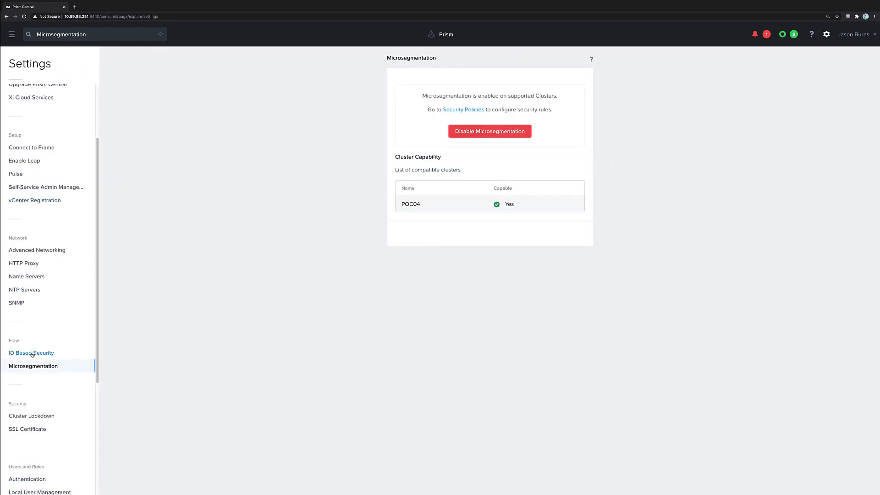
click(31, 352)
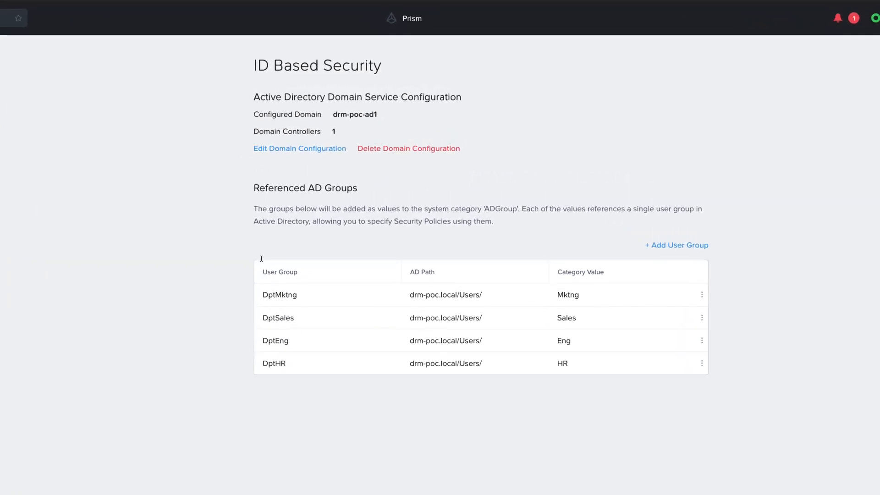
click(300, 148)
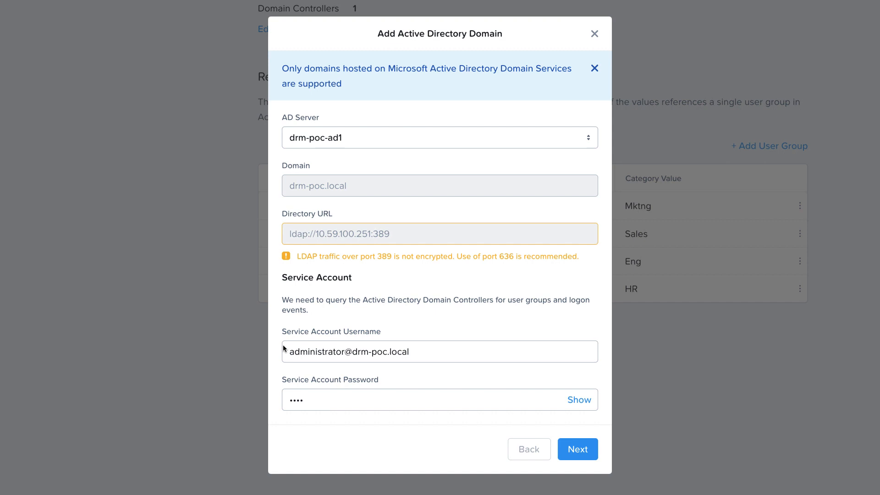
mouse_move(332, 214)
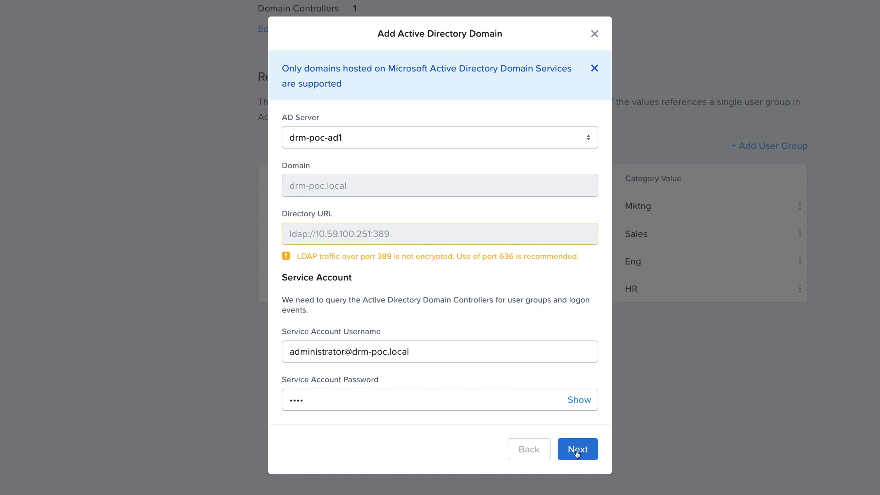
click(576, 449)
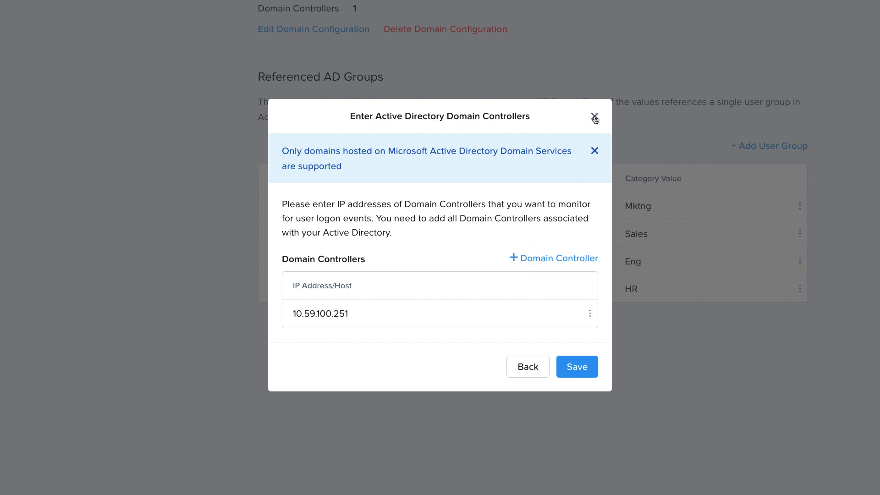
click(594, 118)
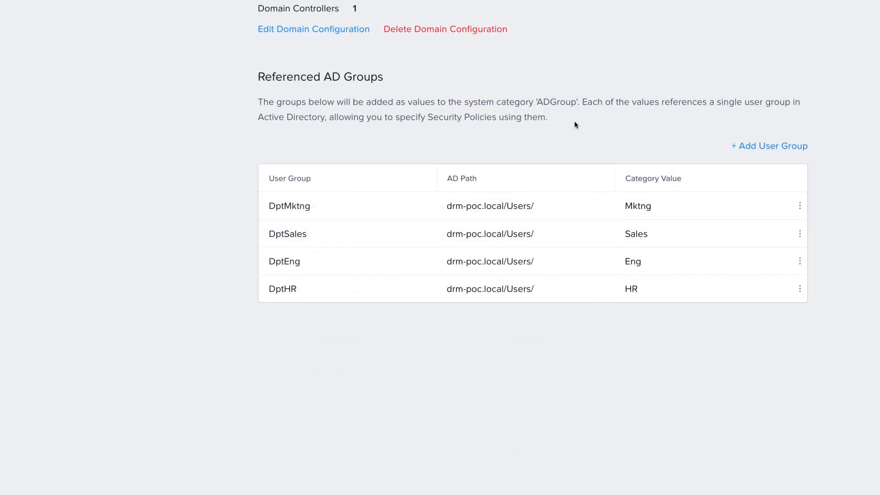
mouse_move(620, 113)
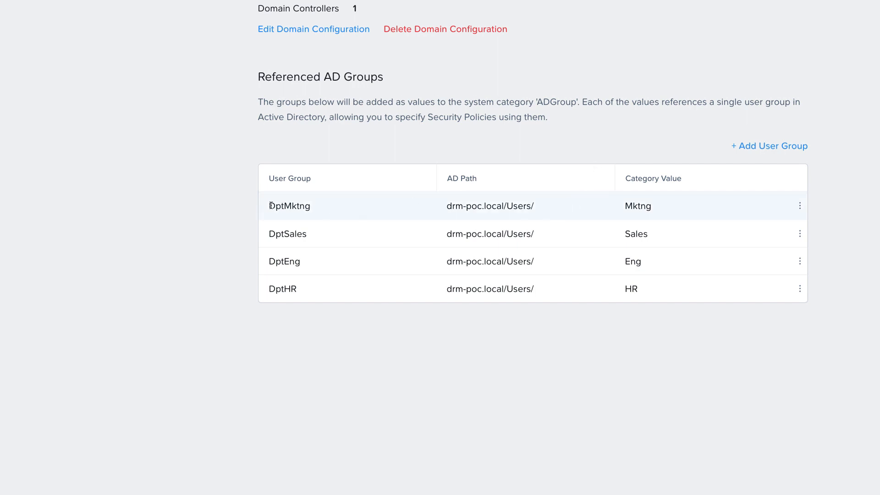
double_click(288, 205)
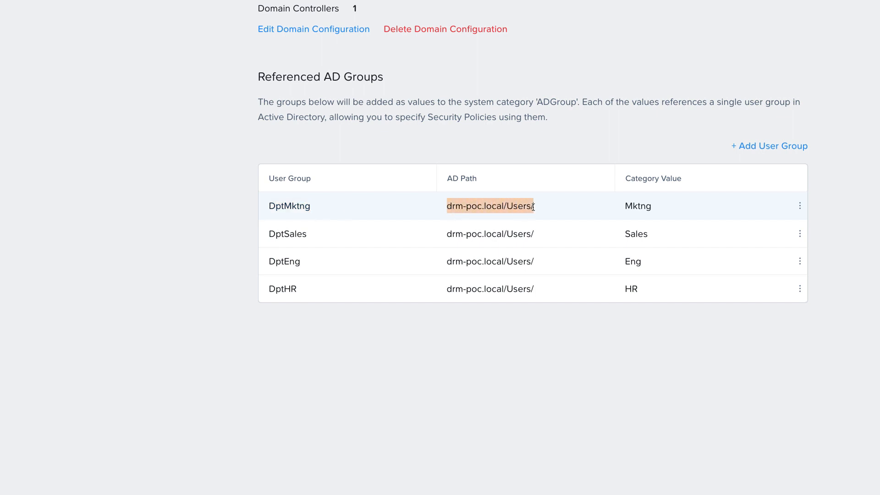
click(637, 205)
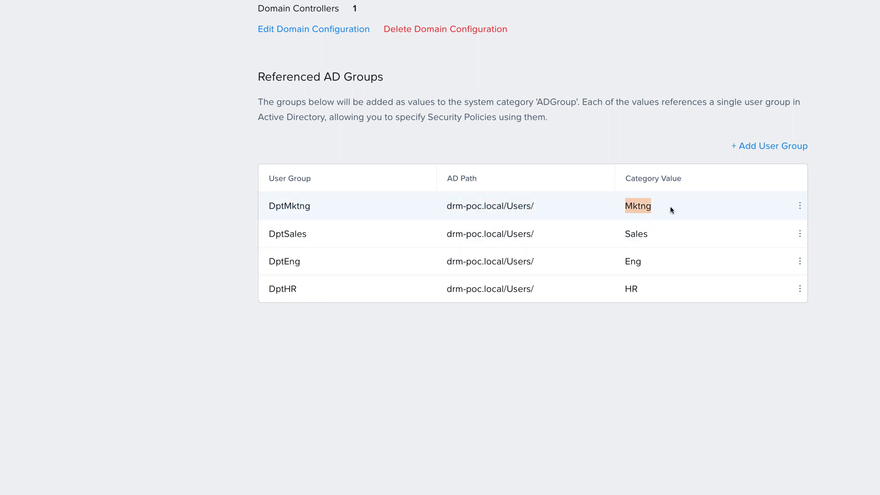
mouse_move(636, 291)
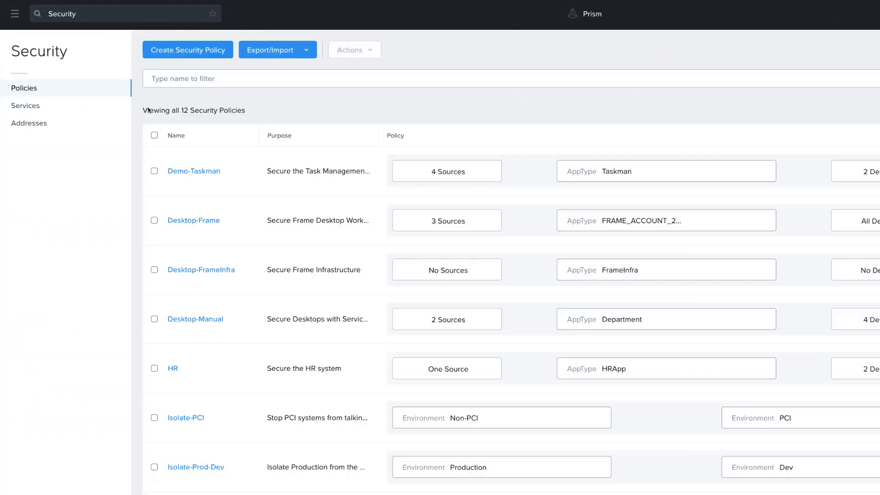
mouse_move(274, 409)
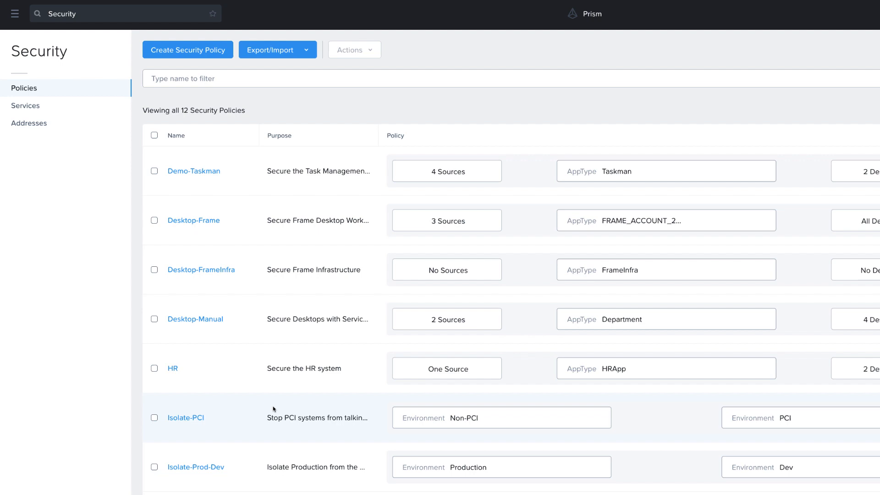
Step: Locate VDI Policy in the list and inspect the Eng AD group's flows
scroll(down, 3)
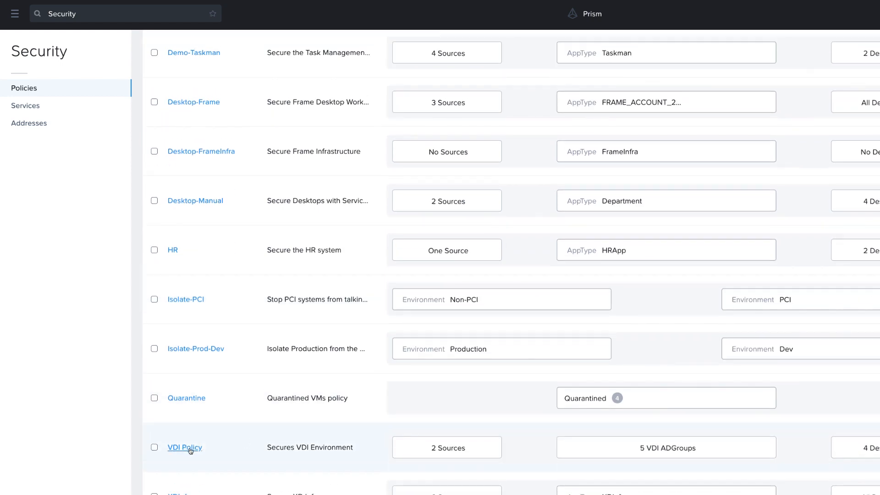
click(184, 447)
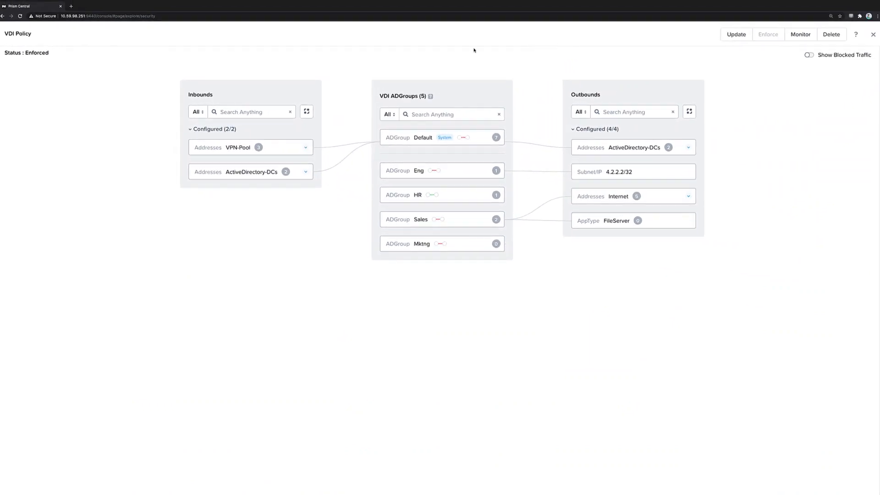
click(442, 170)
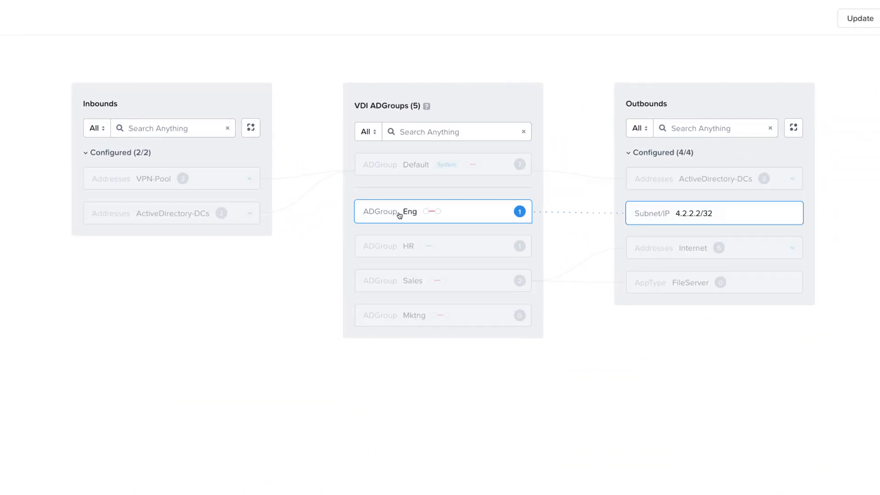
click(443, 246)
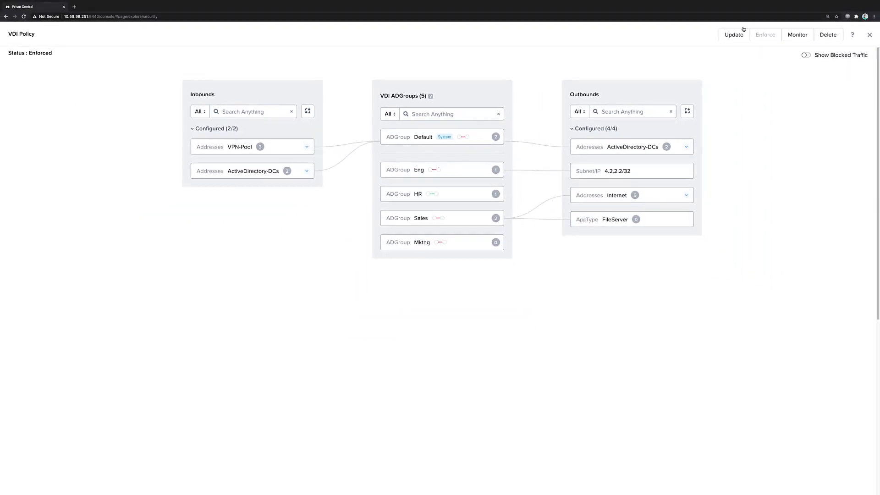
Step: Begin the VDI Policy update, review its Win10 VM name filter and advance to the next step
click(733, 34)
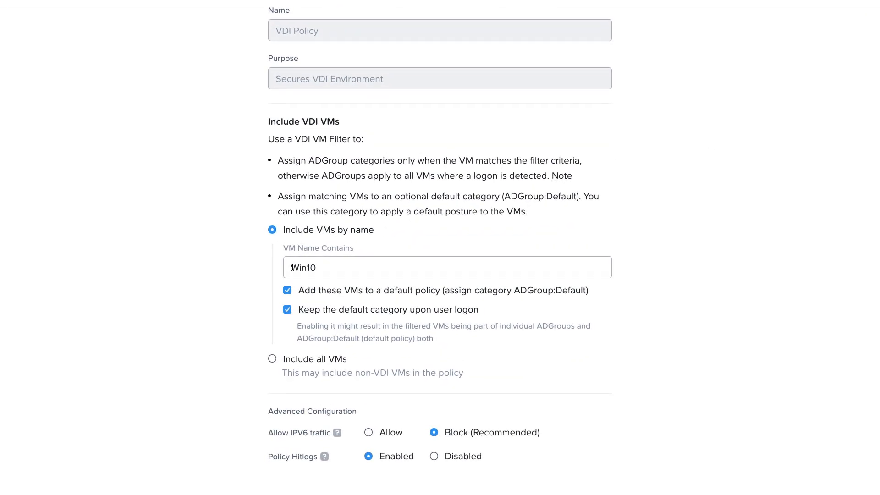
triple_click(303, 267)
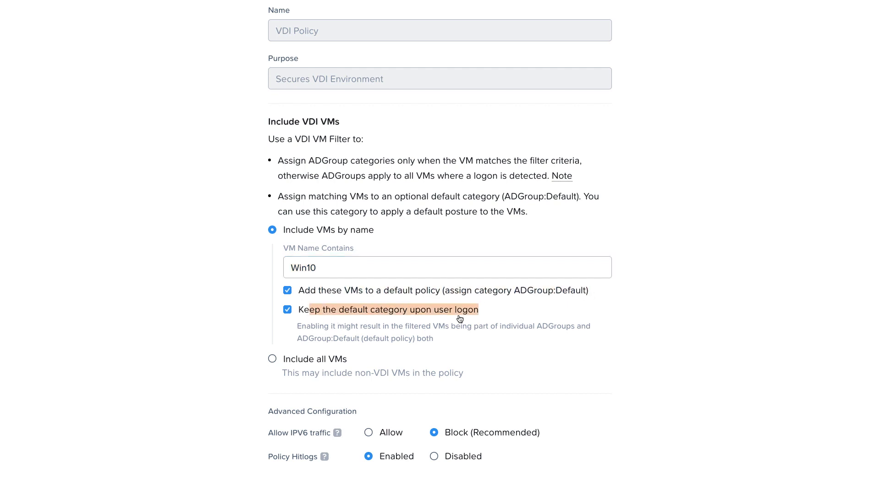
mouse_move(481, 315)
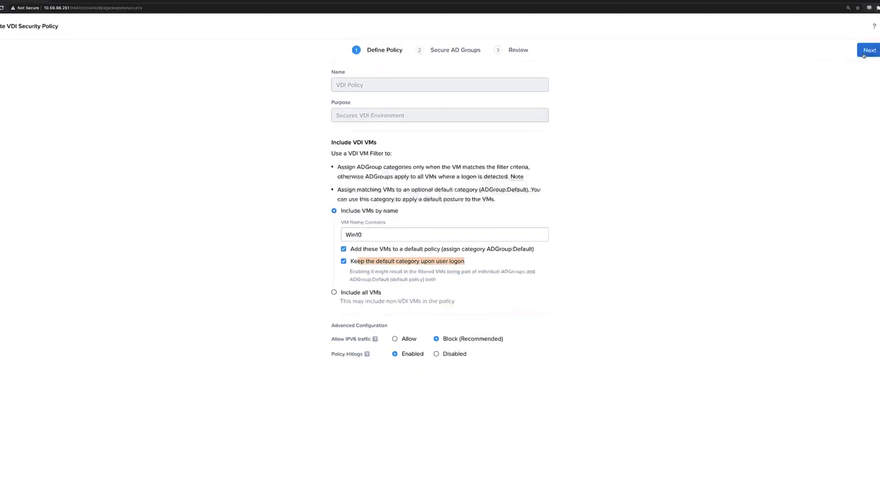
click(869, 49)
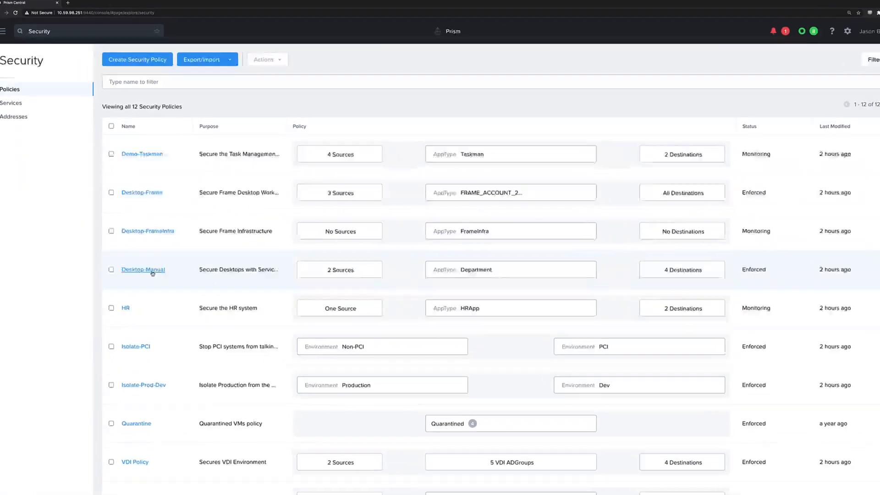
Step: Inspect the Desktop-Manual policy and list the VMs in its DptEng tier
click(143, 269)
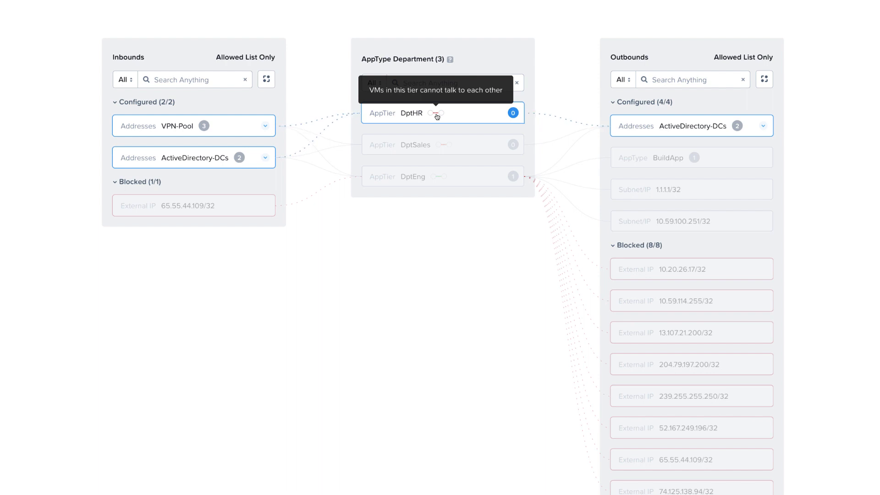
mouse_move(473, 116)
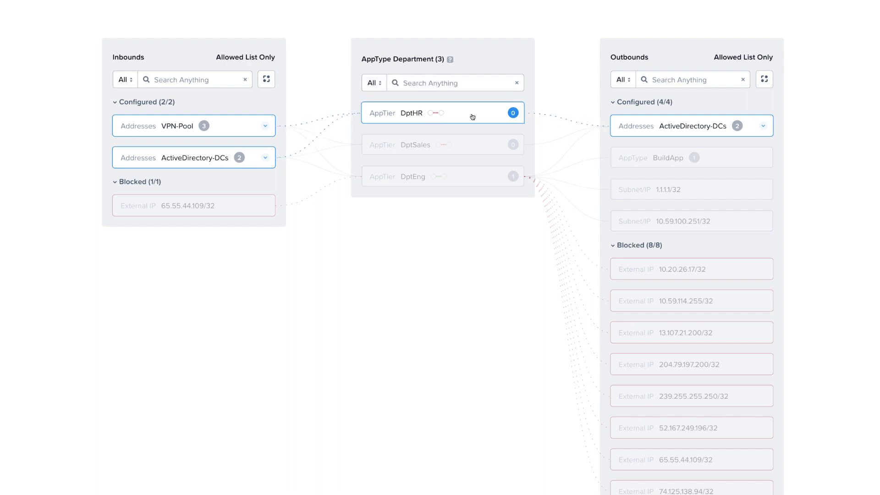
mouse_move(430, 139)
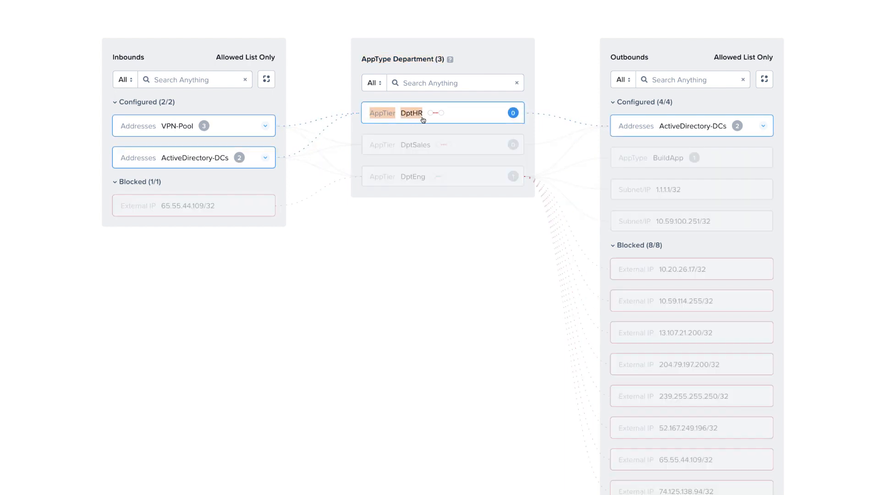
click(415, 145)
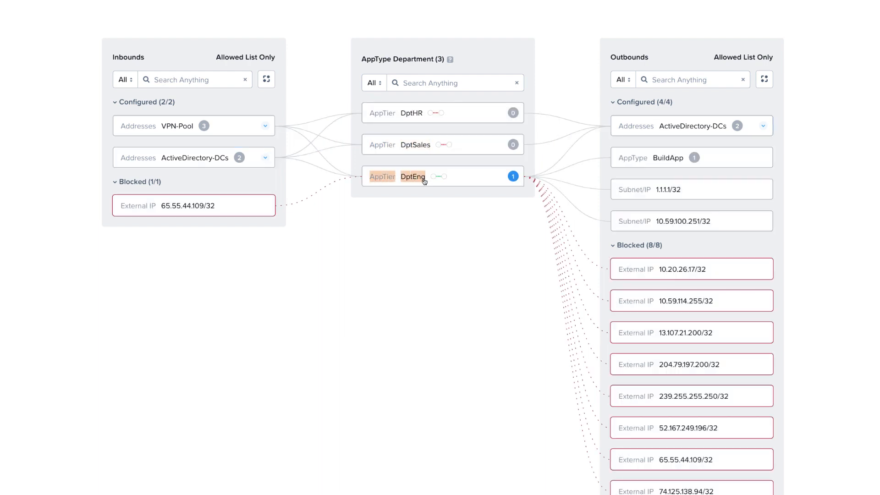
mouse_move(487, 185)
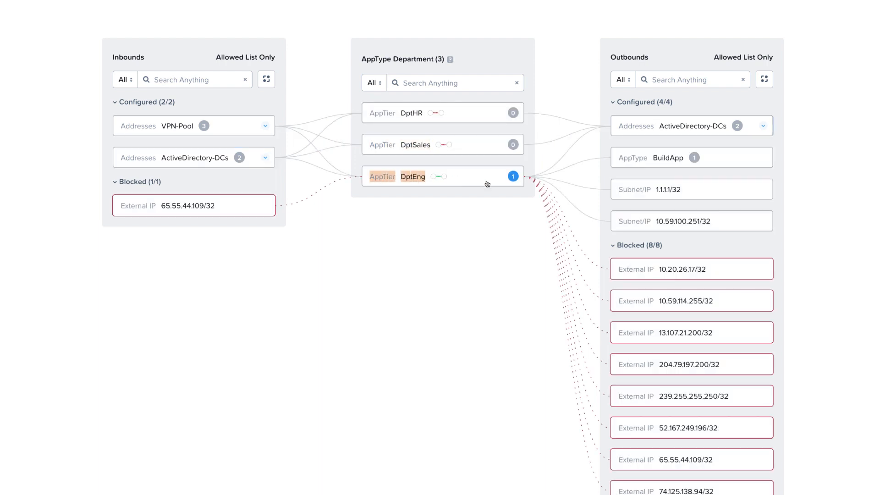
click(511, 176)
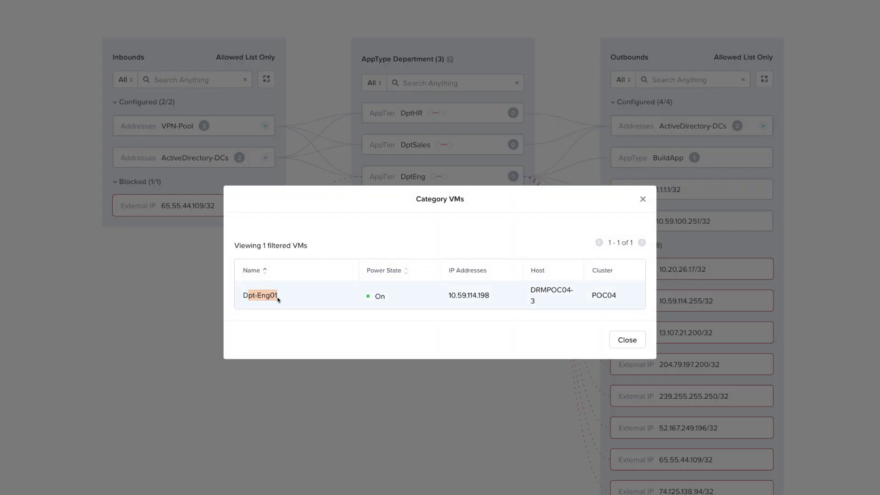
click(627, 339)
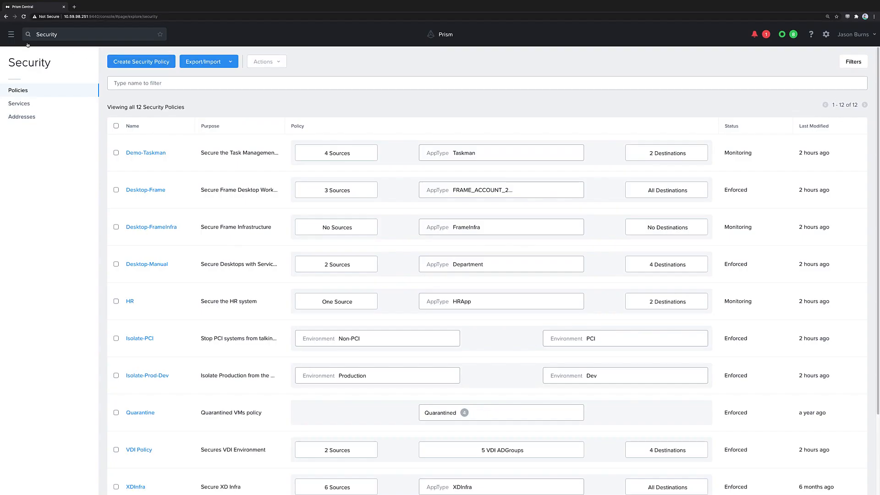
Step: Go to the VMs list, select Dpt-Eng01 and choose Manage Categories from its actions
click(11, 34)
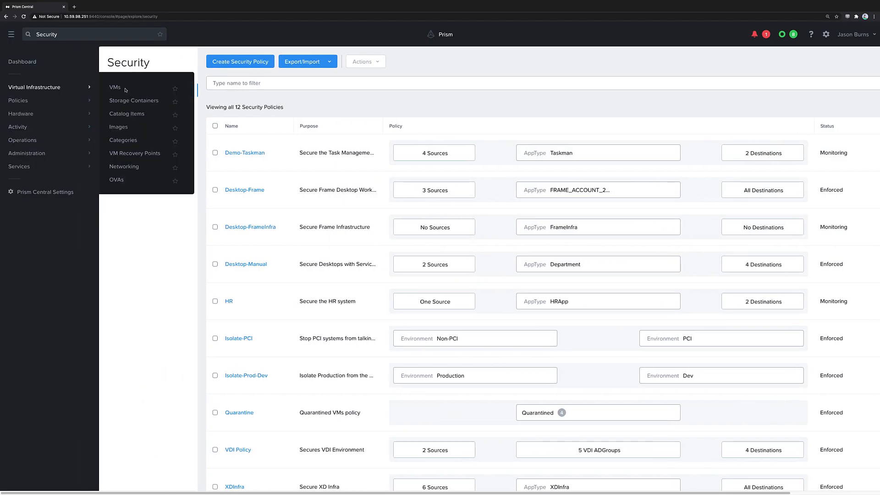
click(115, 87)
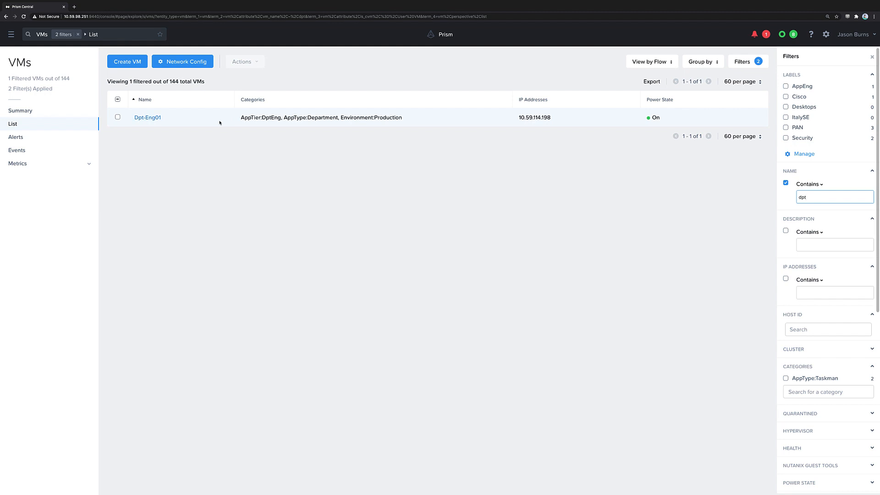
click(146, 118)
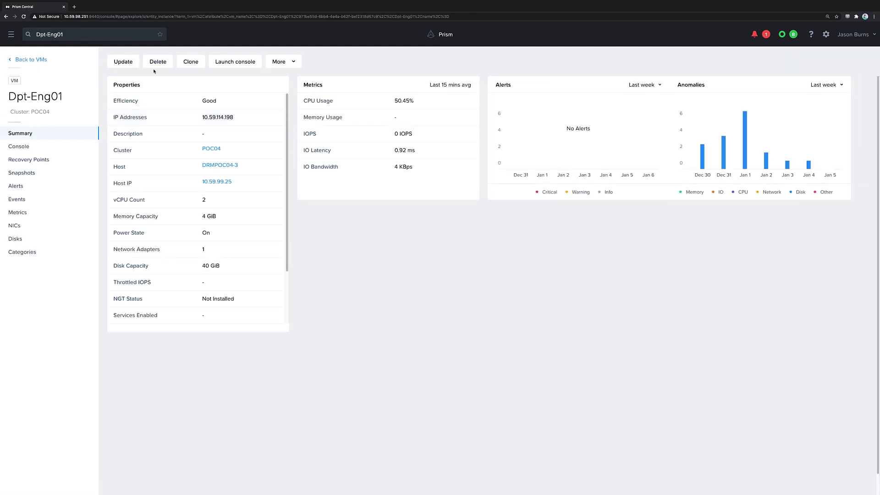
click(278, 61)
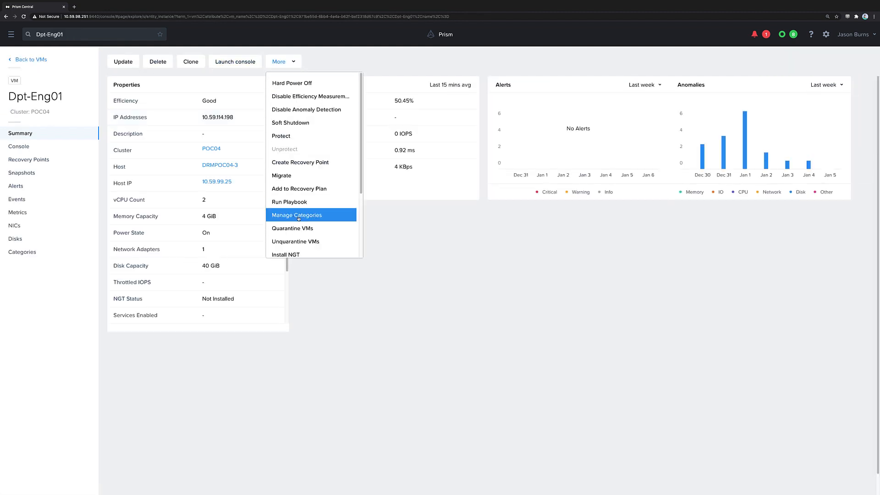
click(297, 215)
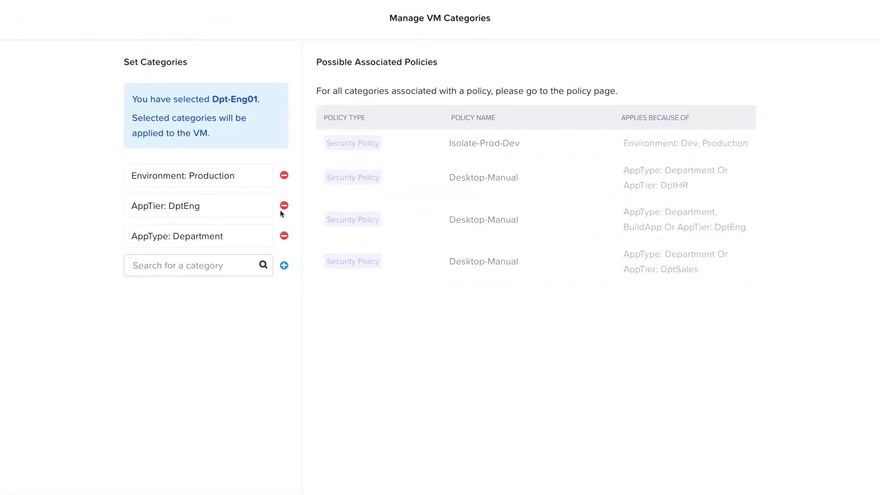
mouse_move(151, 206)
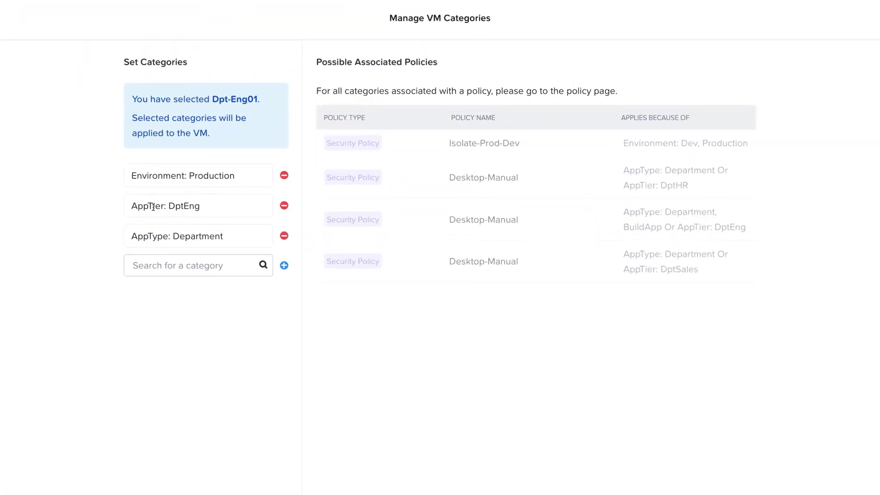
Step: Remove AppTier: DptEng, add AppTier: DptSales and save Dpt-Eng01's categories
click(283, 205)
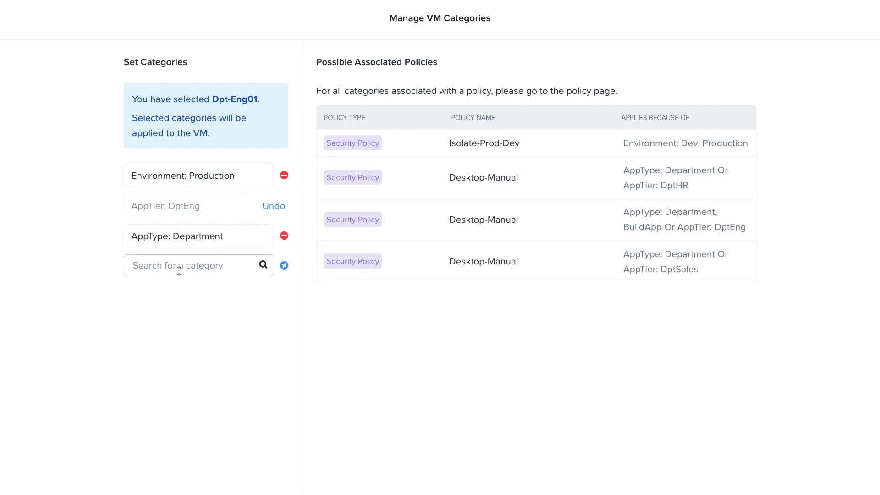
text(DptSales)
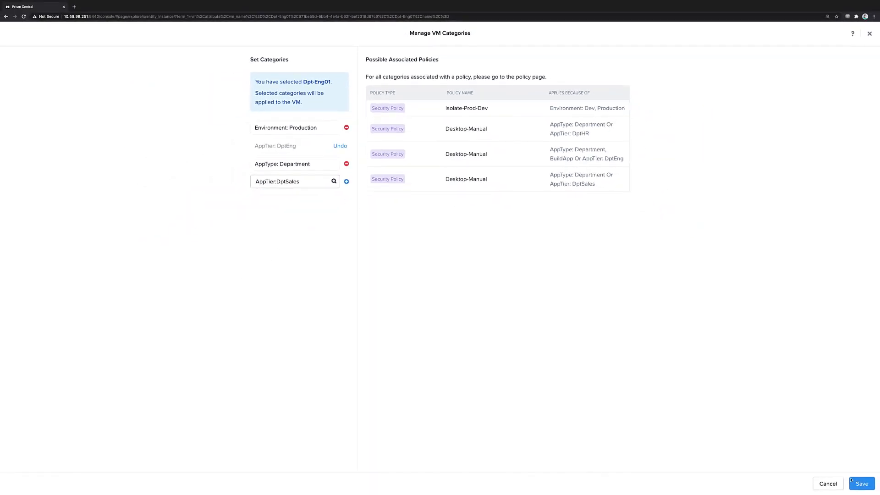
click(861, 483)
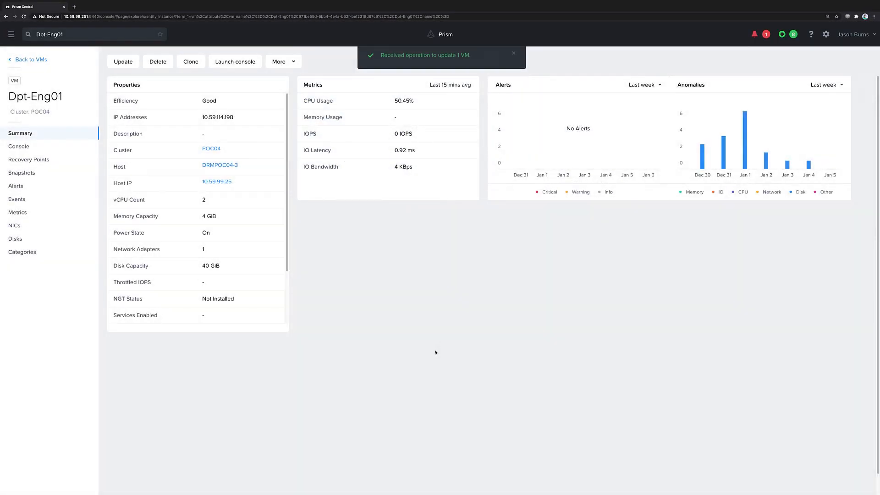
Step: Return to Security Policies, confirm Desktop-Manual's DptSales tier holds one VM, then close it
click(11, 33)
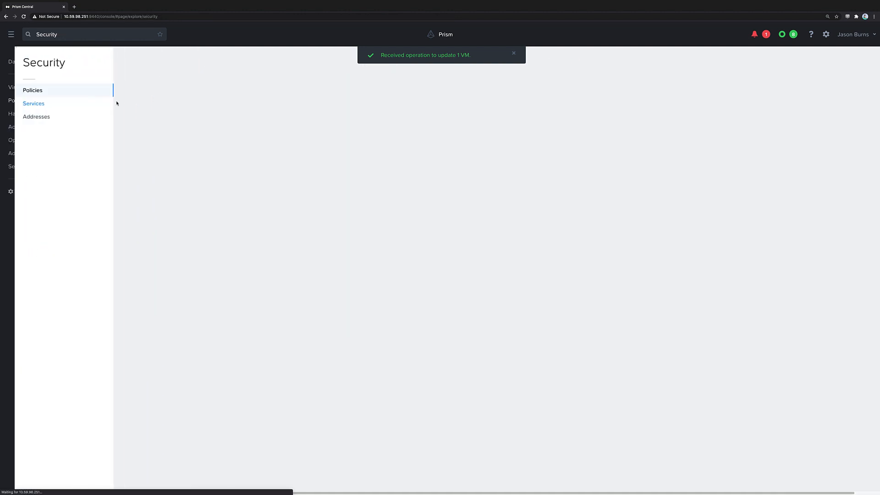
click(32, 89)
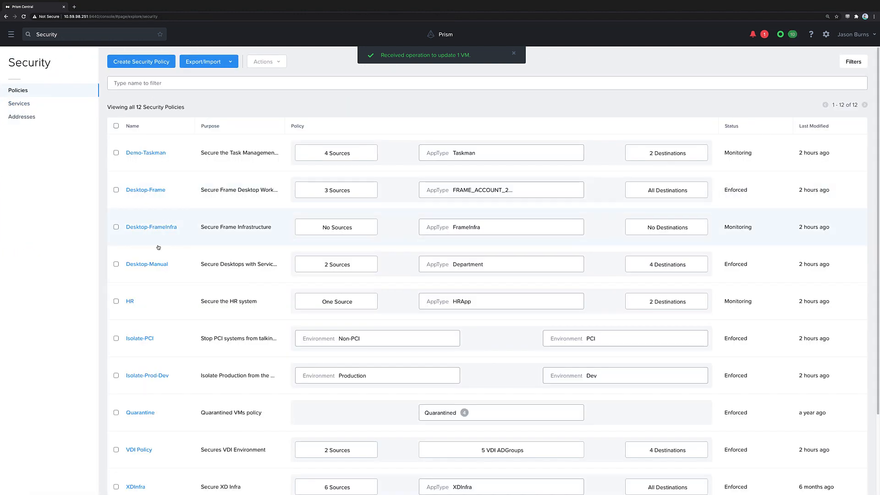
click(146, 264)
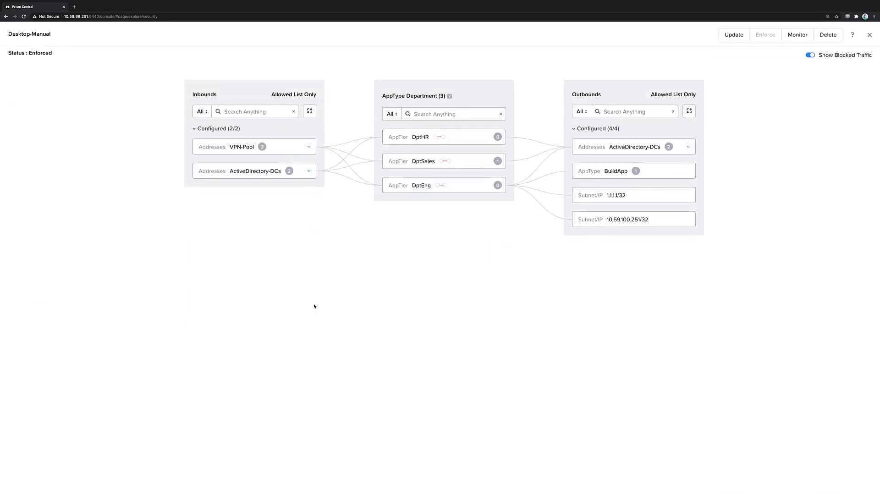
click(443, 161)
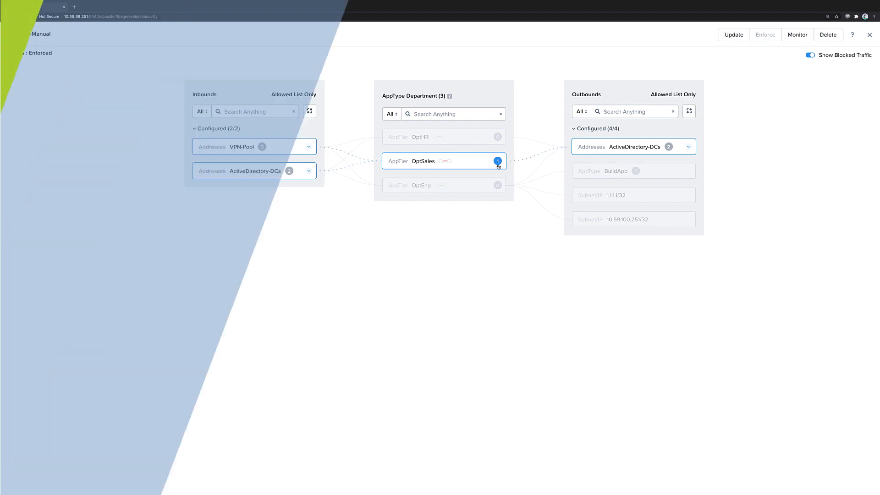
click(869, 34)
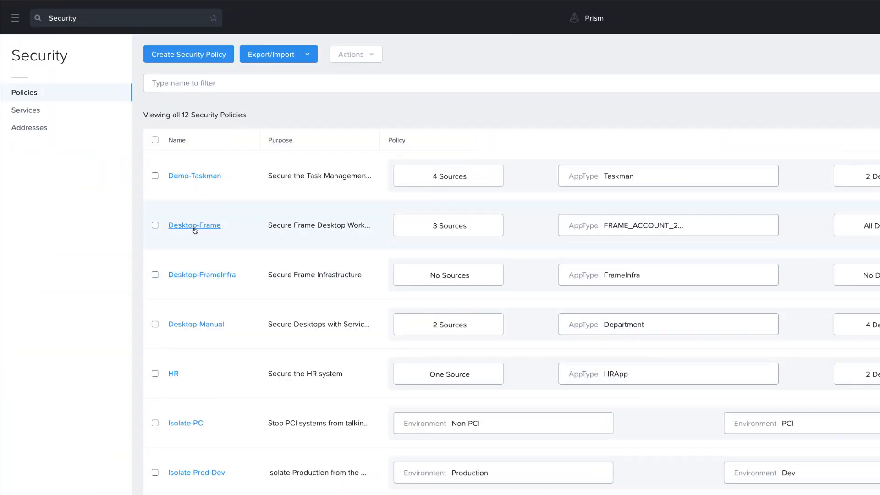
Step: Inspect Desktop-Frame's SANDBOX tier and list the four frame-instance VMs of its Frame type
click(193, 226)
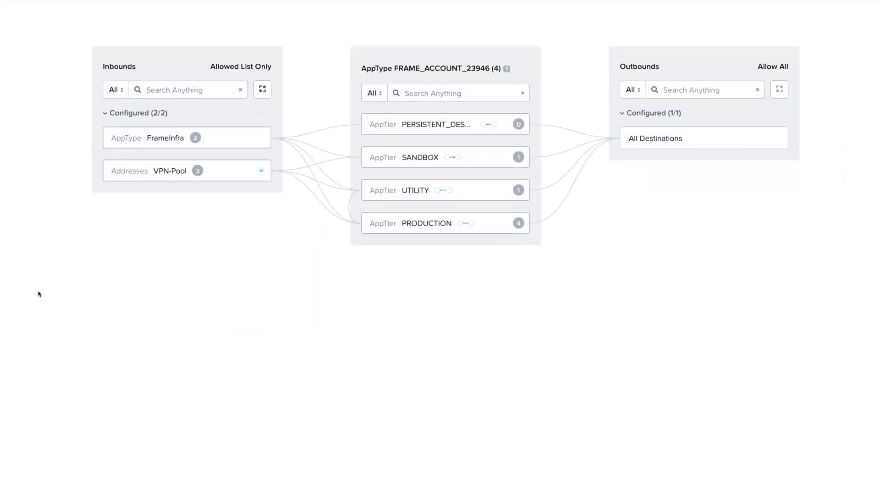
mouse_move(296, 367)
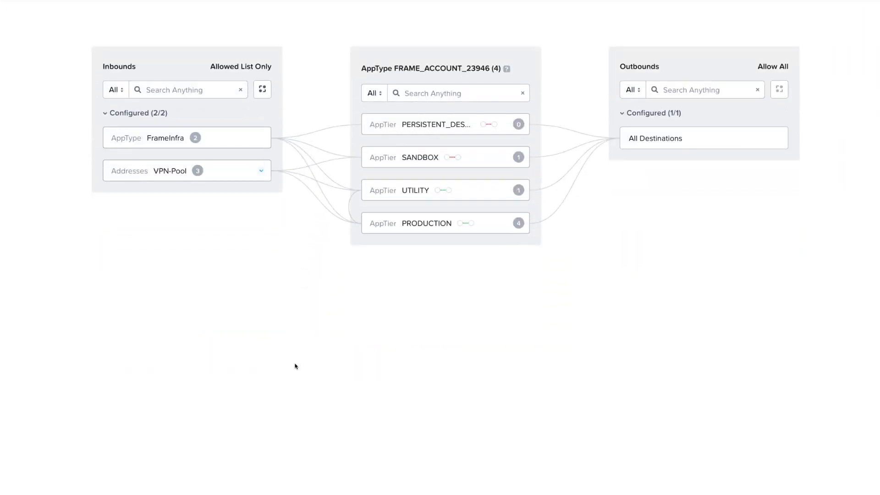
mouse_move(567, 378)
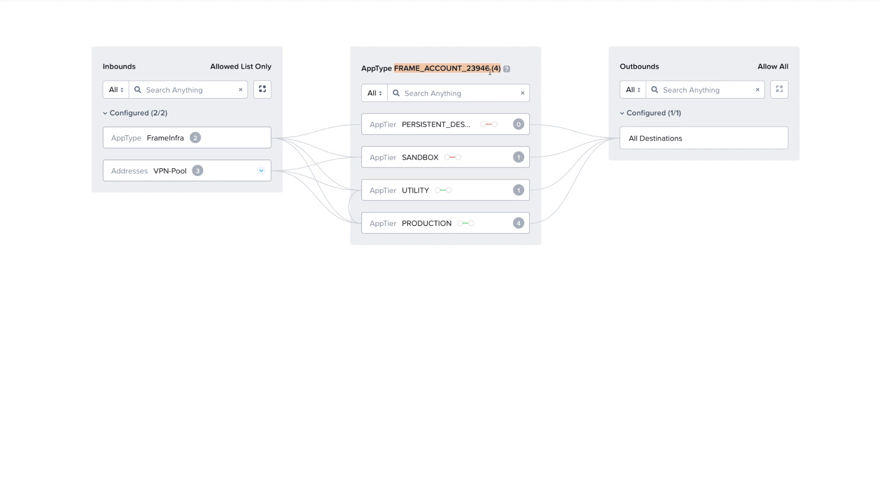
click(446, 157)
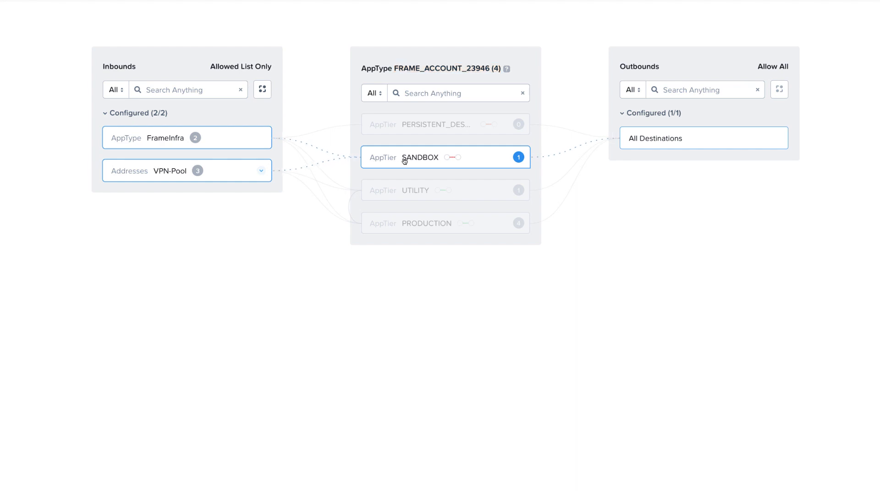
double_click(420, 156)
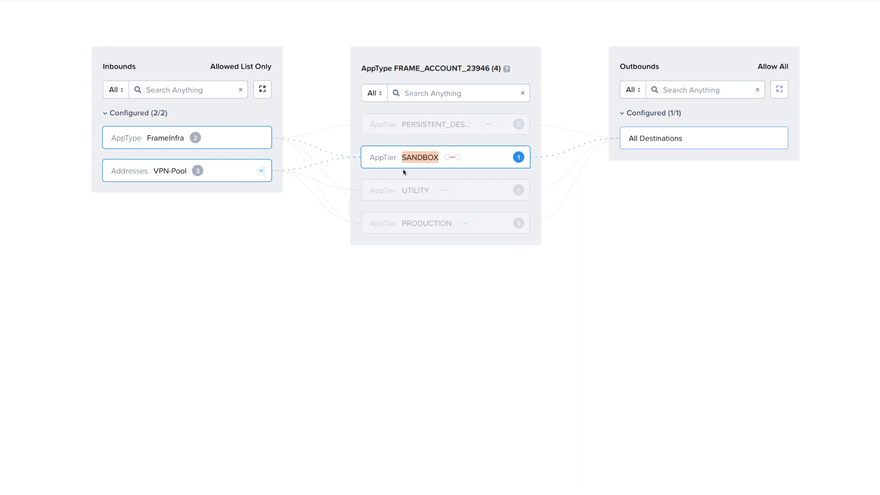
click(446, 223)
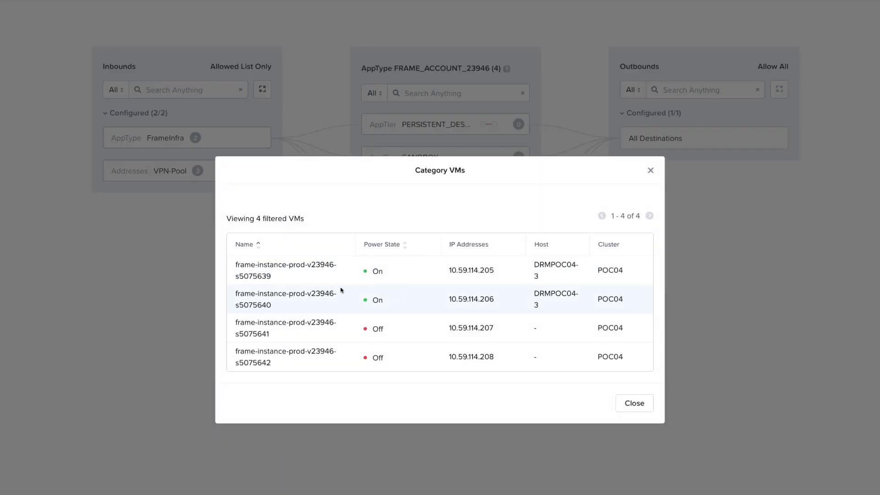
mouse_move(490, 296)
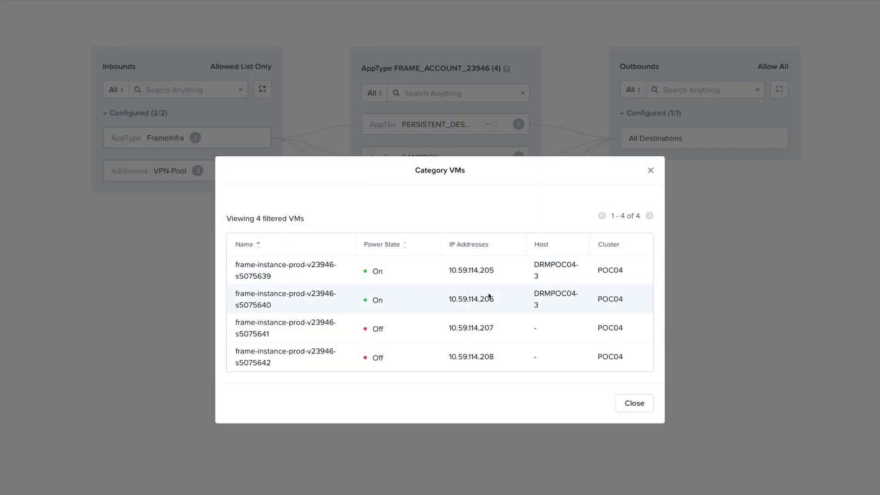
Step: Close the Category VMs dialog to return to the Desktop-Frame policy view
click(634, 403)
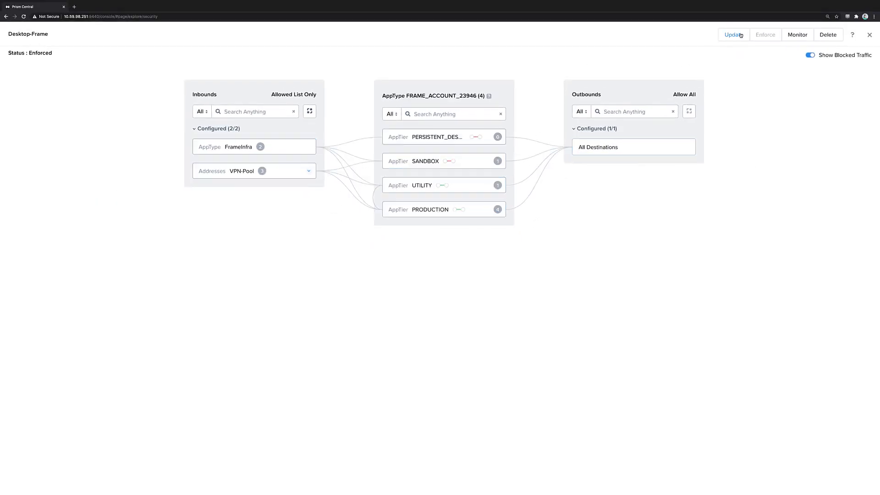
Step: Begin updating Desktop-Frame and reach Set Rules within App at the Secure Application step
click(733, 35)
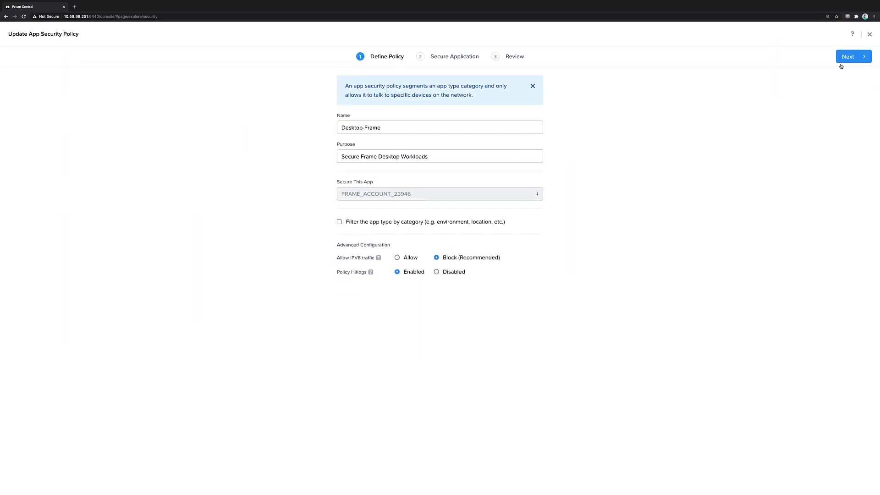
click(853, 56)
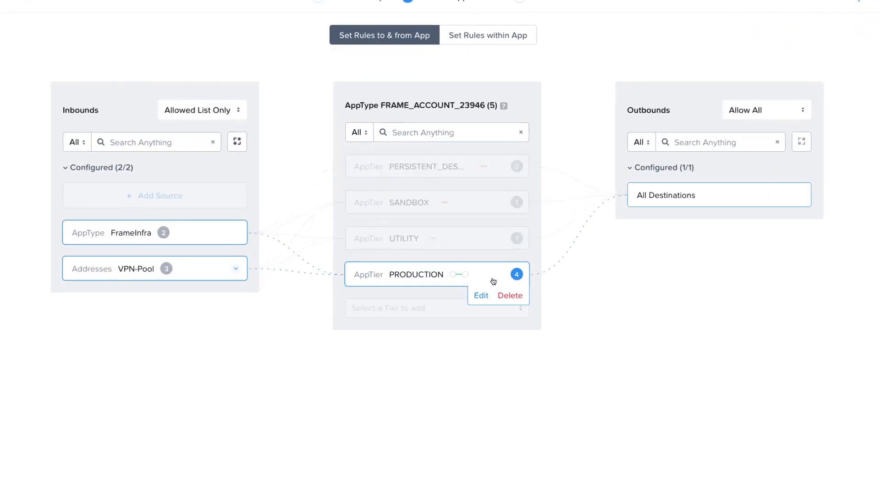
click(481, 296)
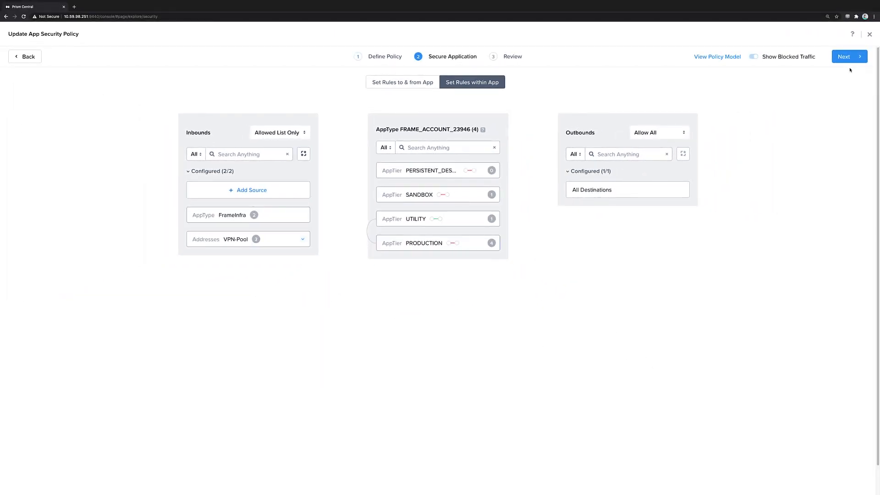
Step: Review and Save and Enforce the Desktop-Frame policy, then return to the policies list
click(847, 56)
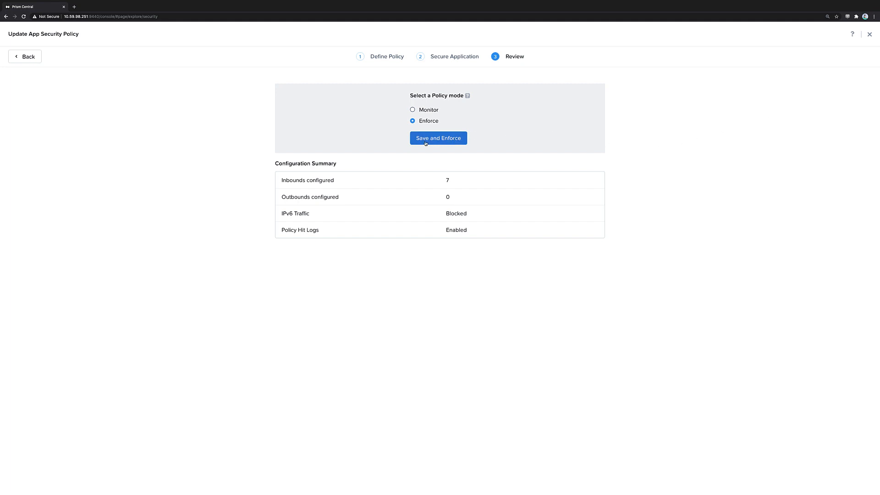
click(438, 139)
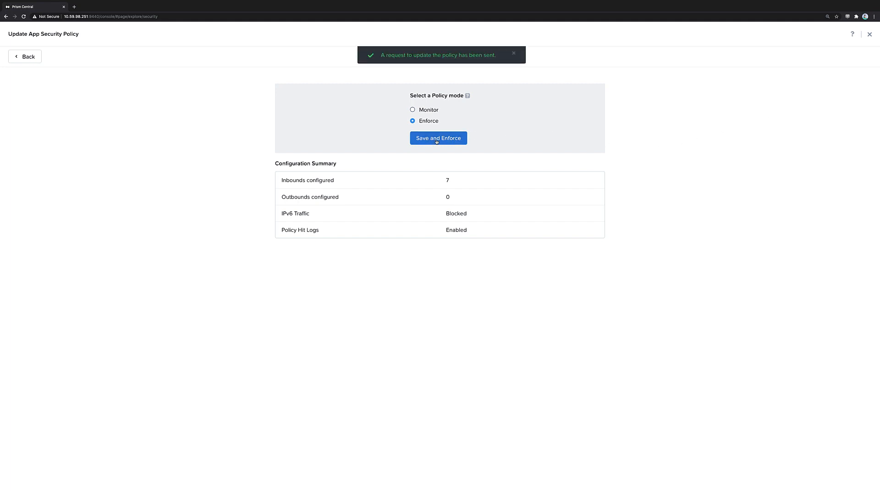
click(25, 56)
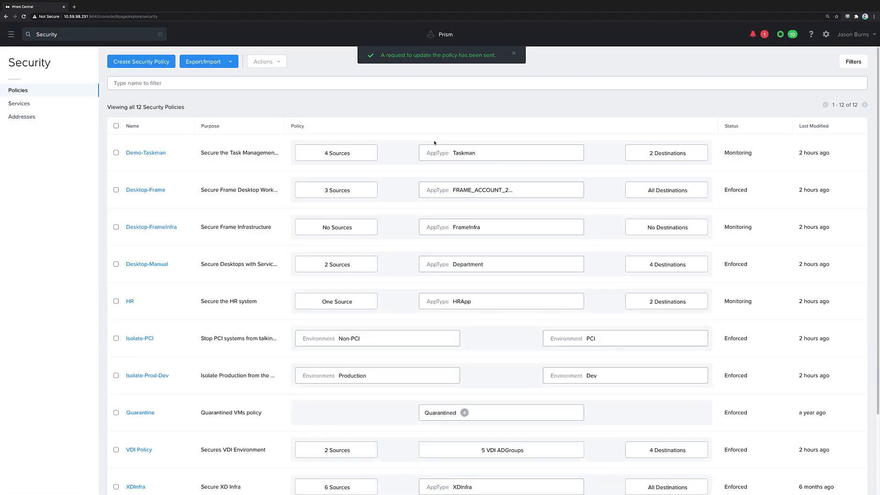
click(11, 33)
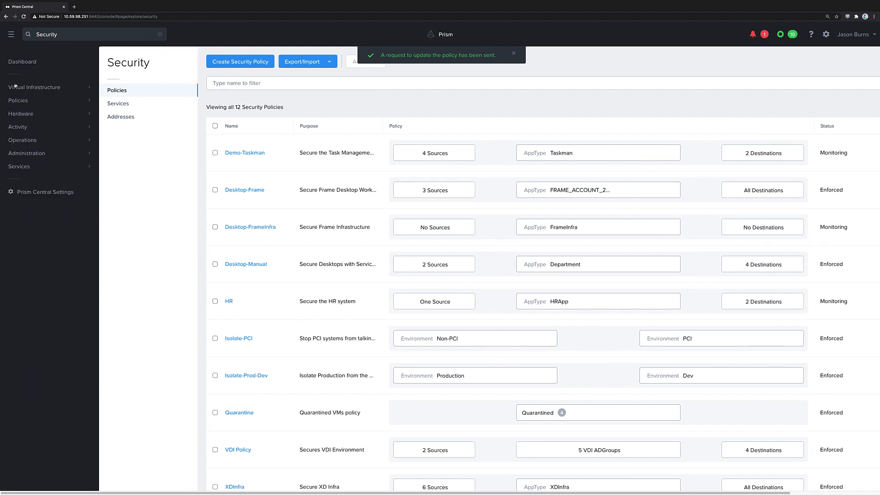